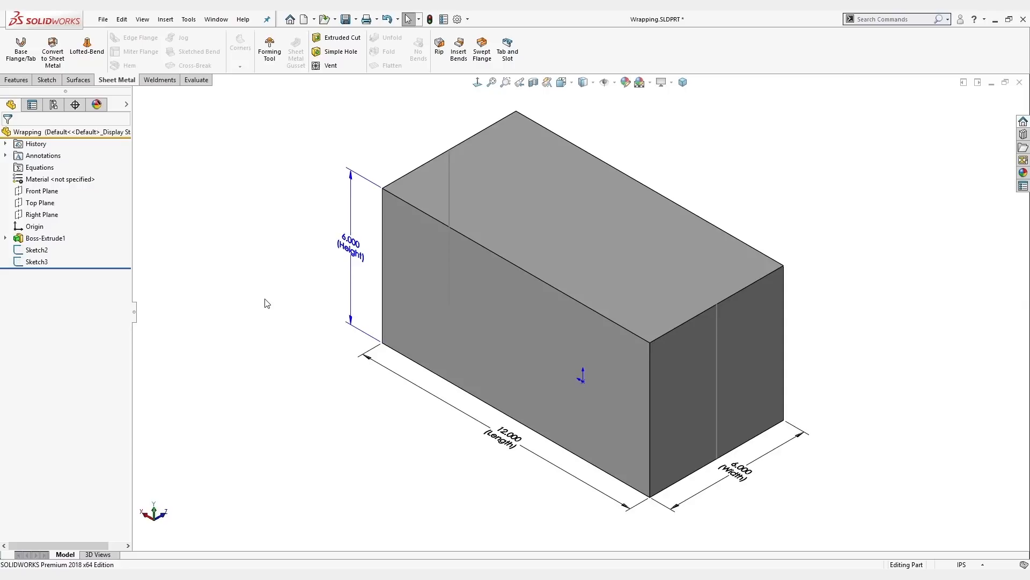
mouse_move(257, 315)
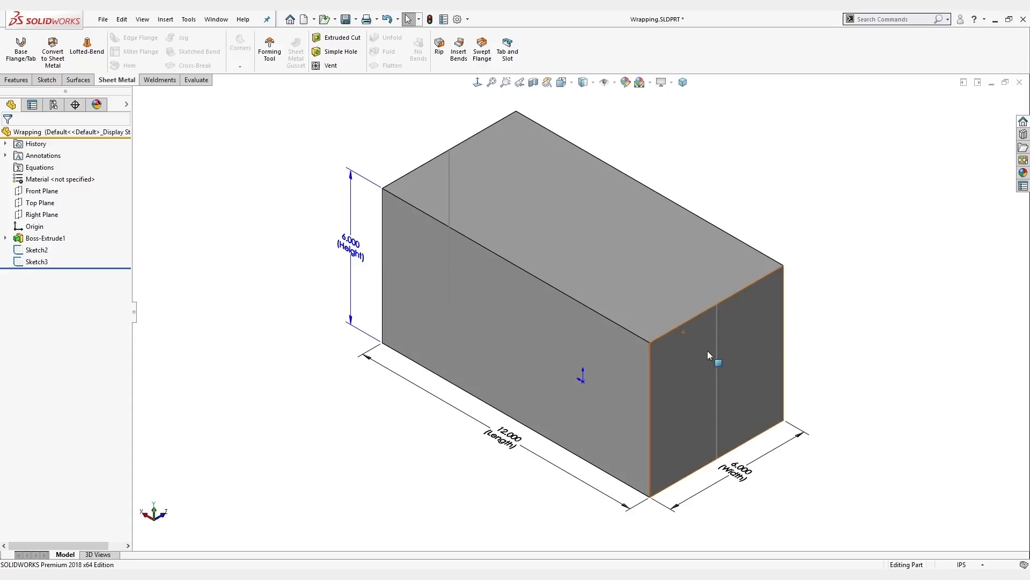
Start Convert to Sheet Metal on the box with the bottom face fixed and 0.006in thickness
click(718, 363)
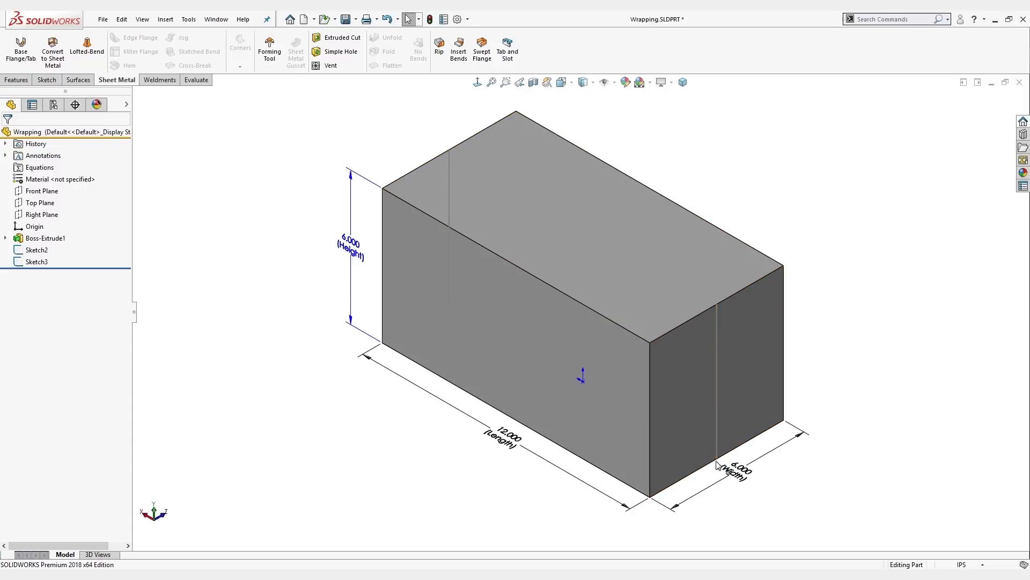
click(45, 238)
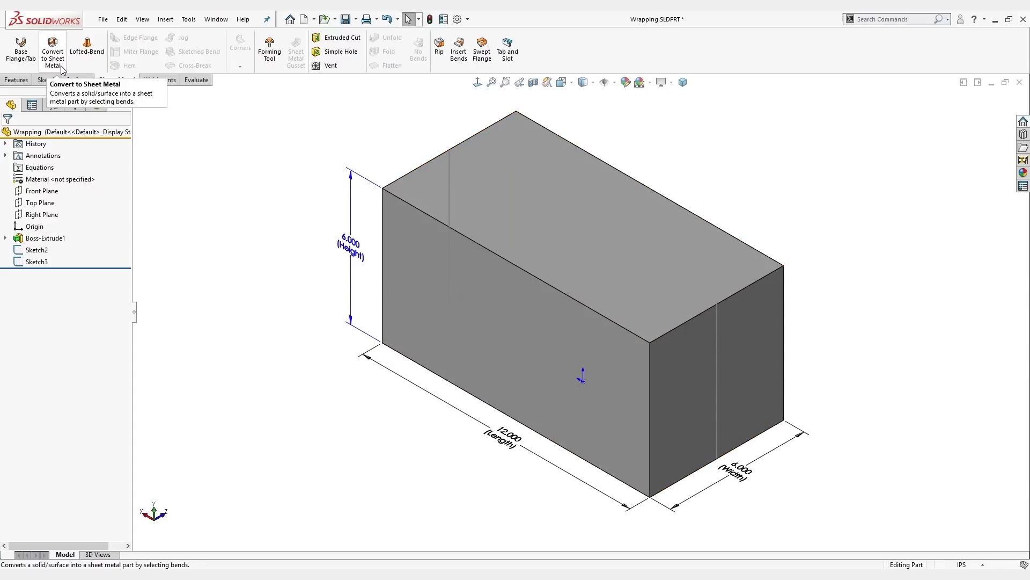
click(52, 48)
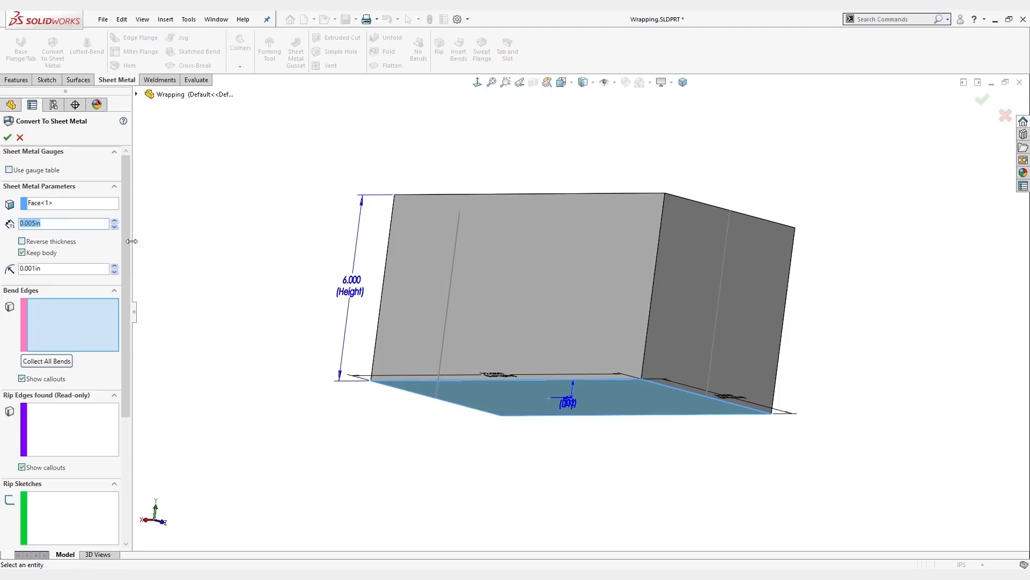
text(.006)
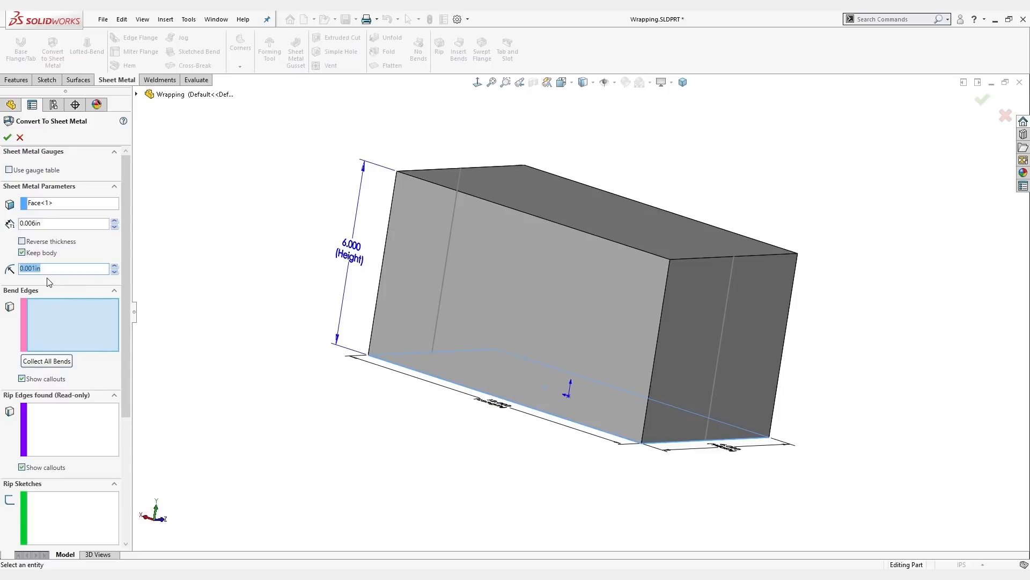
mouse_move(391, 417)
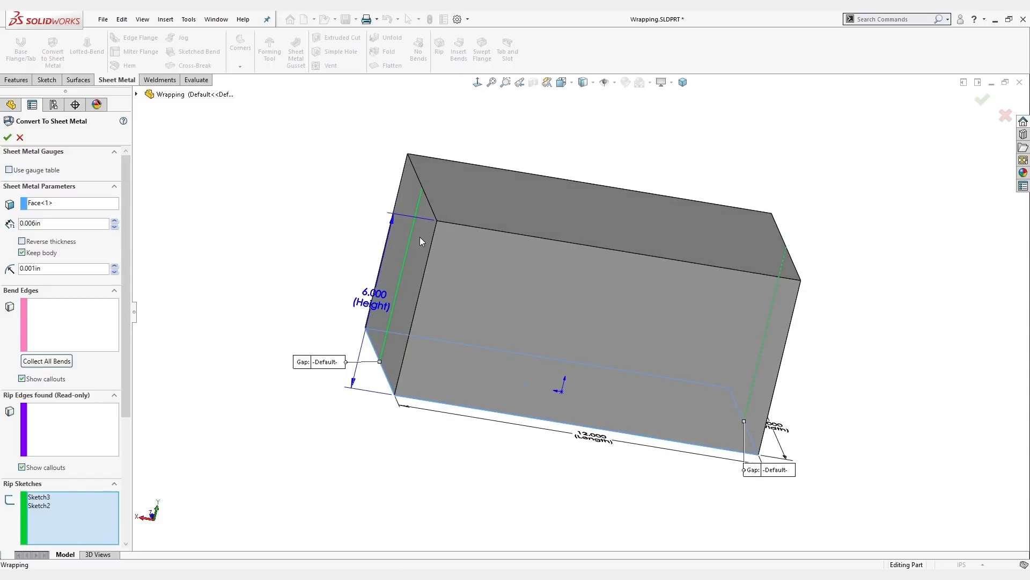
mouse_move(734, 472)
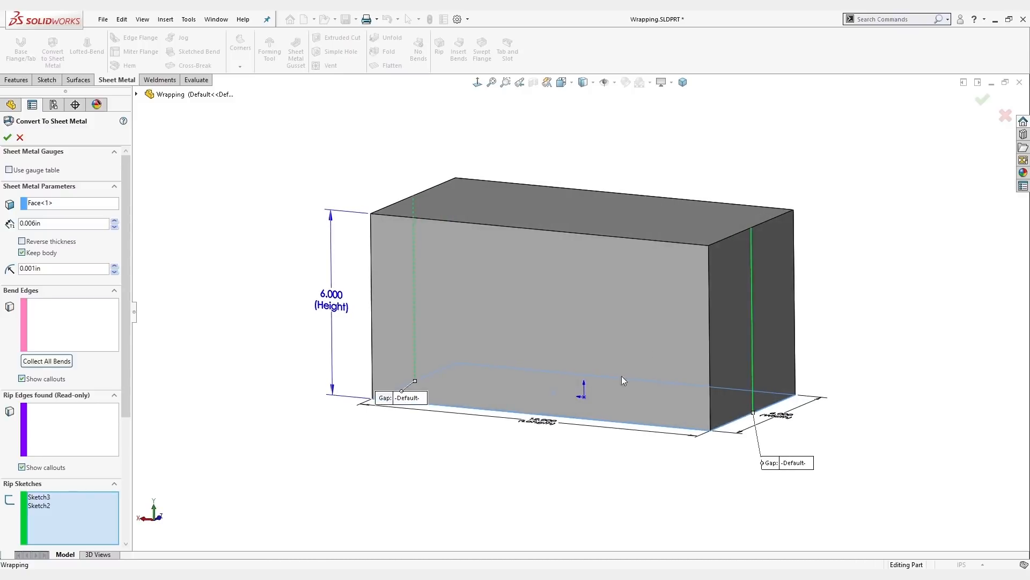
mouse_move(772, 299)
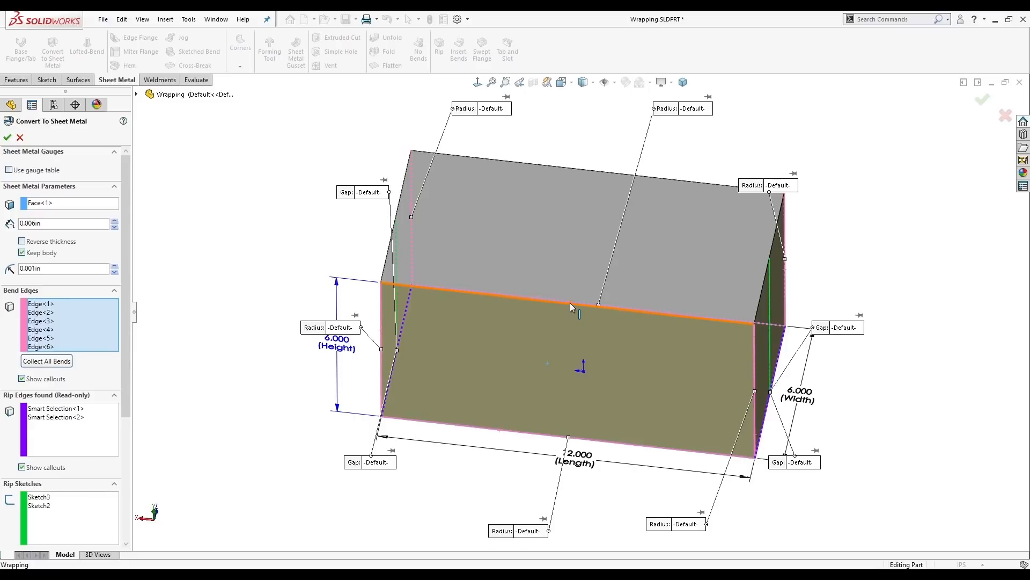
mouse_move(572, 310)
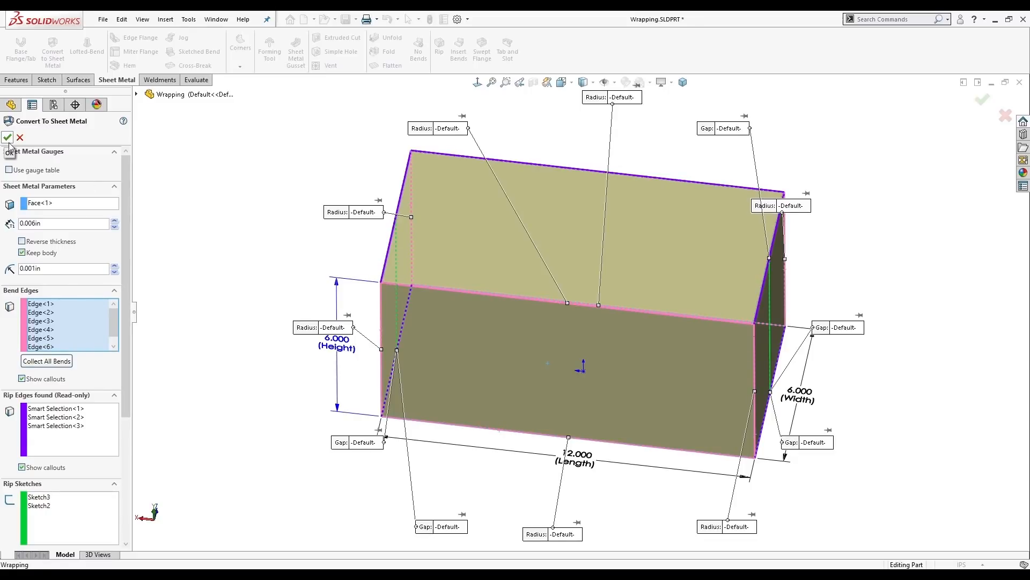
Accept the sheet metal conversion, creating Sheet-Metal, Convert-Solid and Flat-Pattern features
click(8, 137)
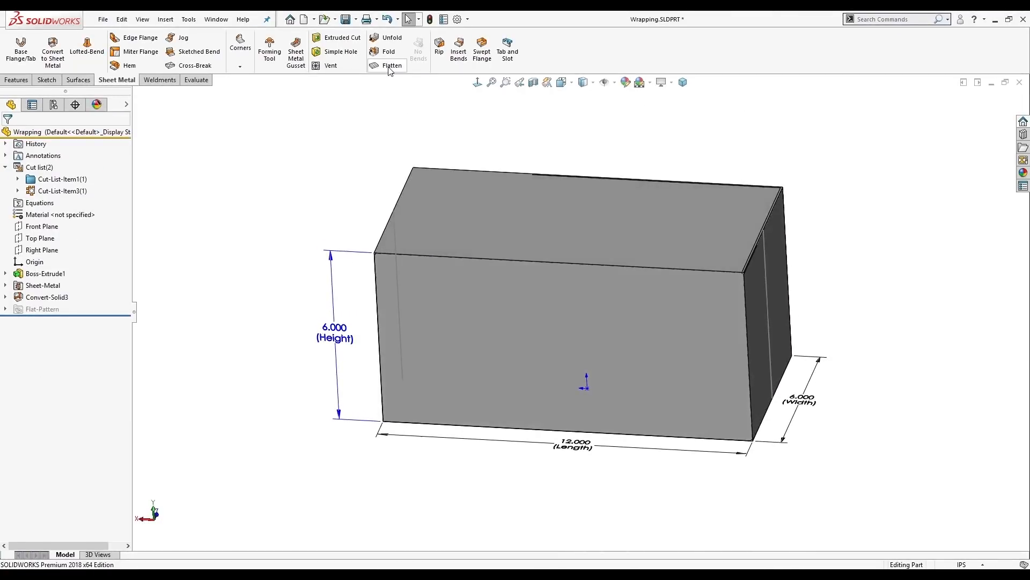
Flatten the box into its cross-shaped pattern and bring up options for Cut-List-Item3
click(391, 66)
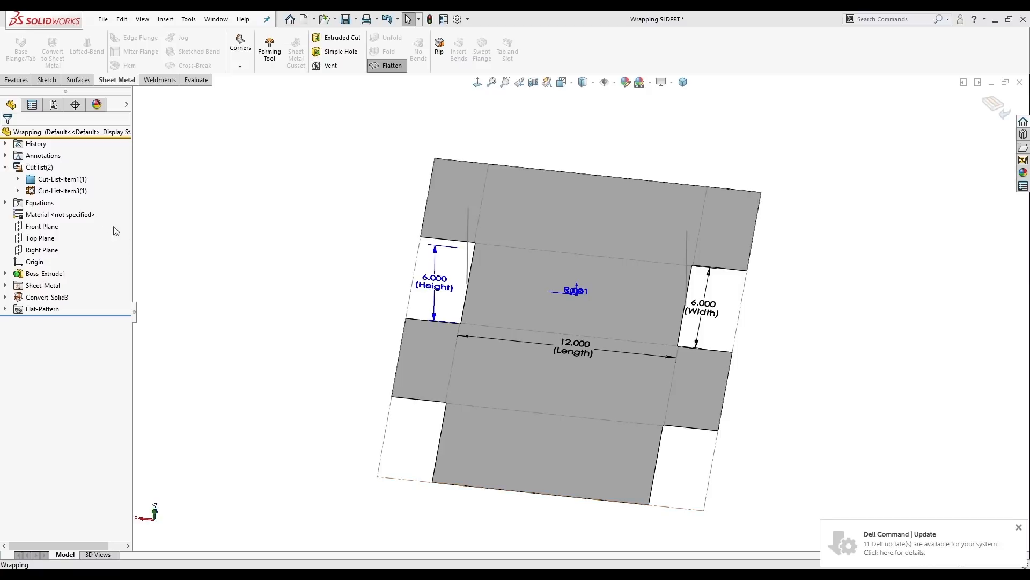
click(62, 191)
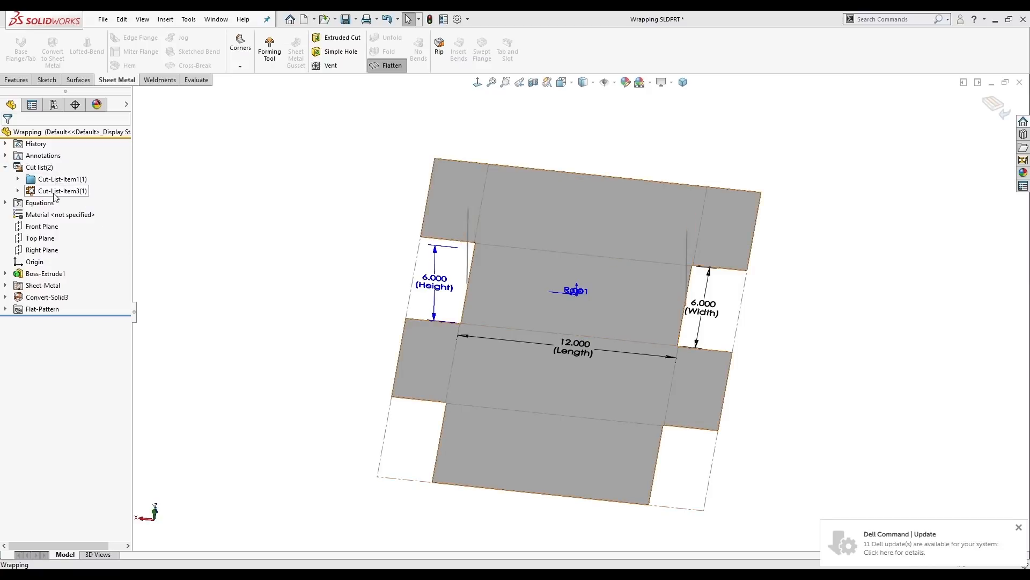
click(61, 191)
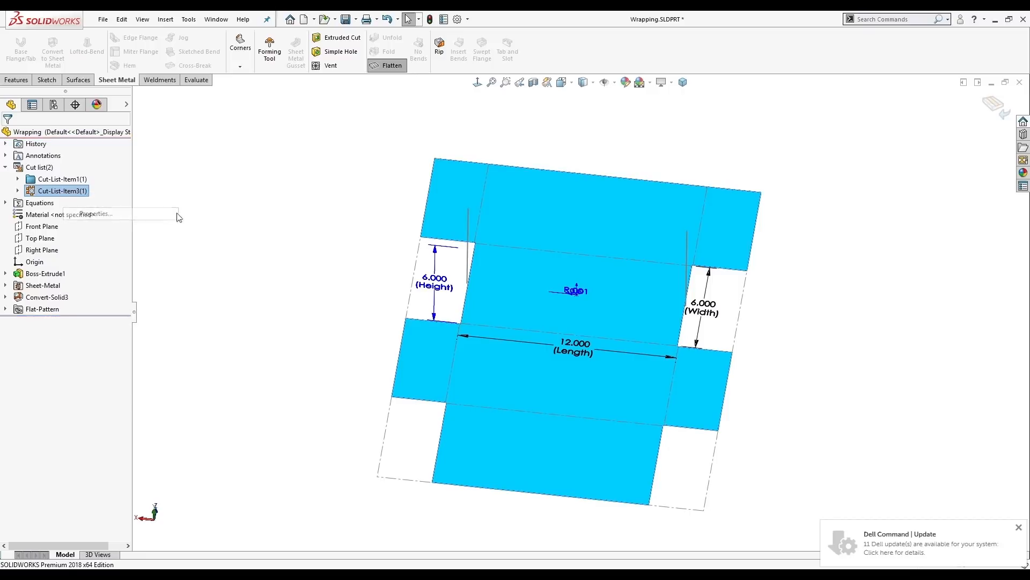
click(94, 214)
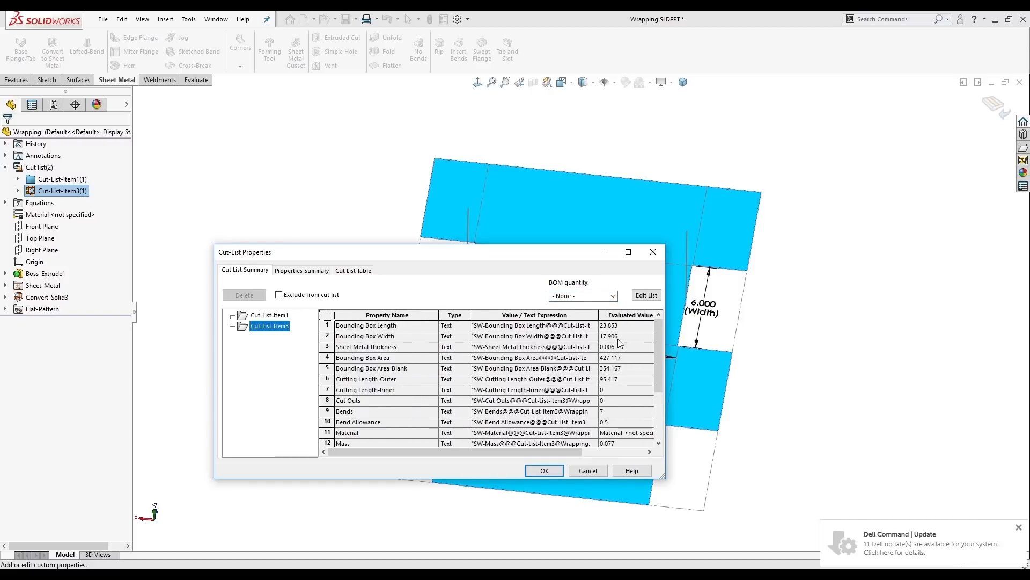
mouse_move(445, 276)
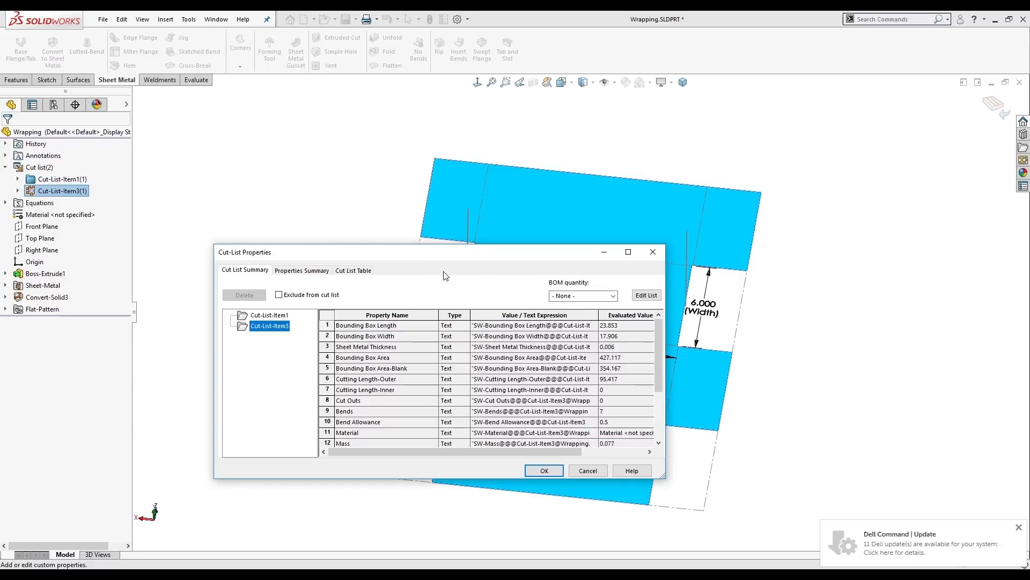
mouse_move(562, 537)
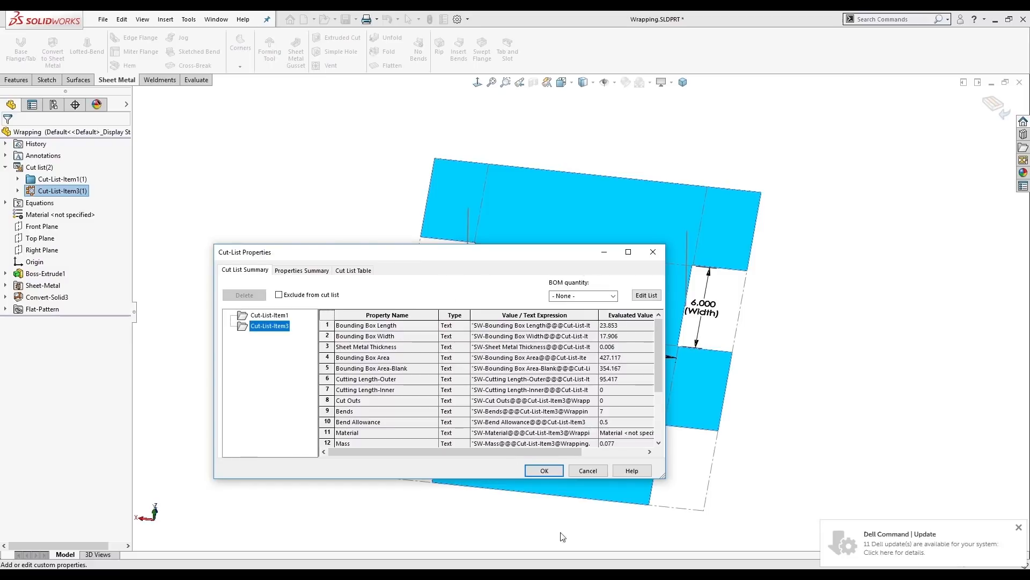
click(543, 470)
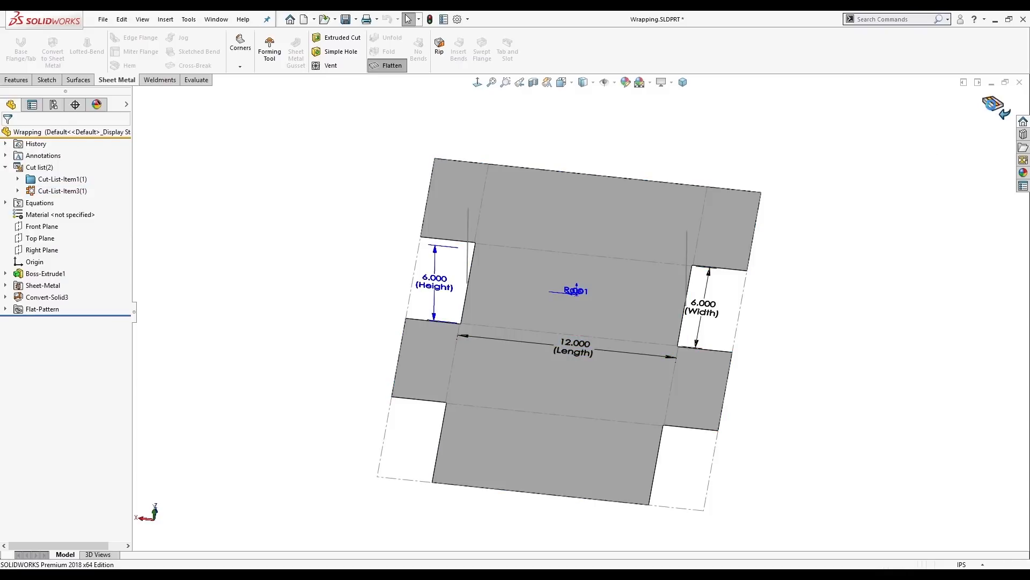
Unflatten the box and set its length 24, height 12 and width 8
click(392, 65)
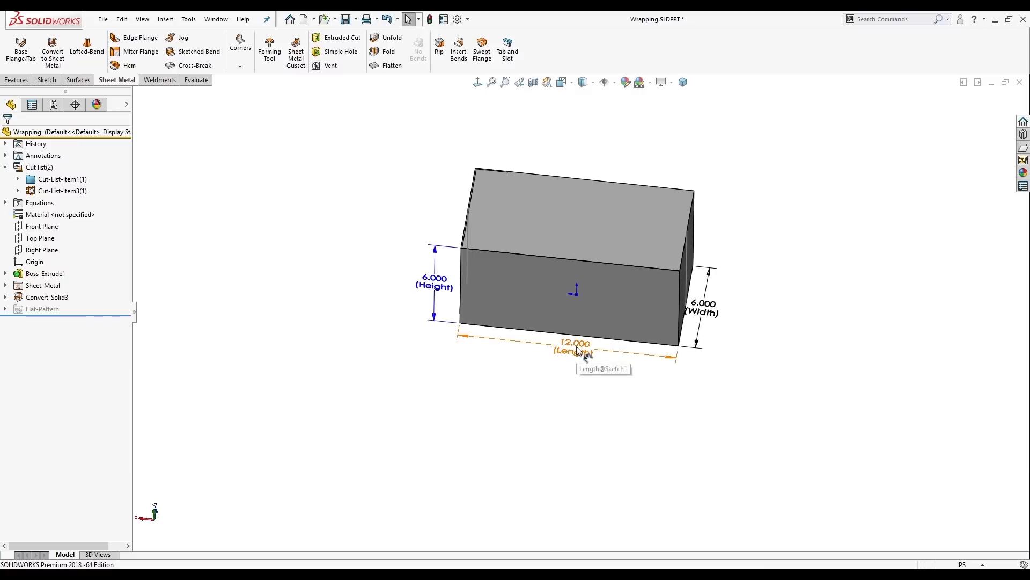
double_click(573, 343)
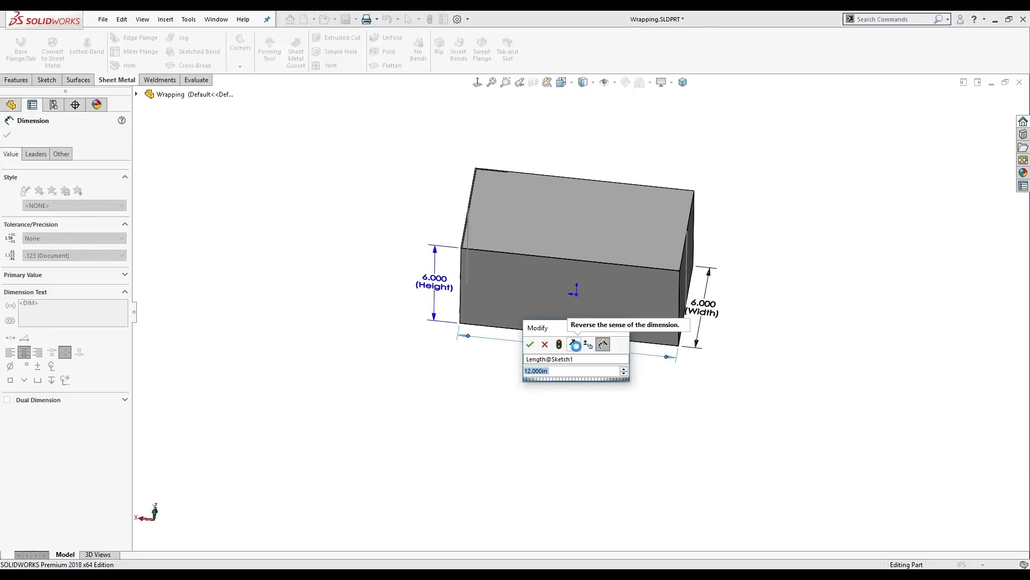
click(530, 345)
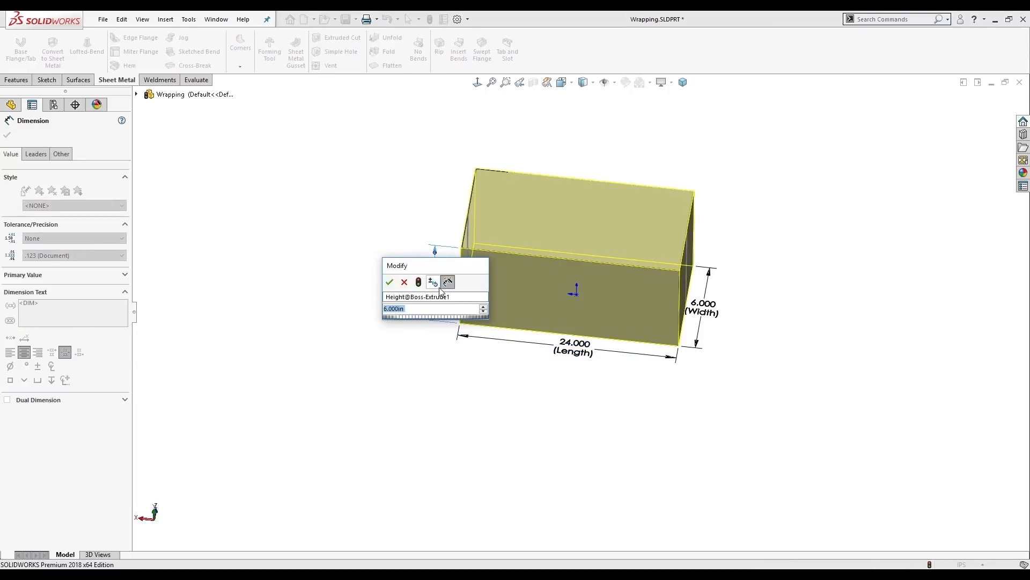
text(12)
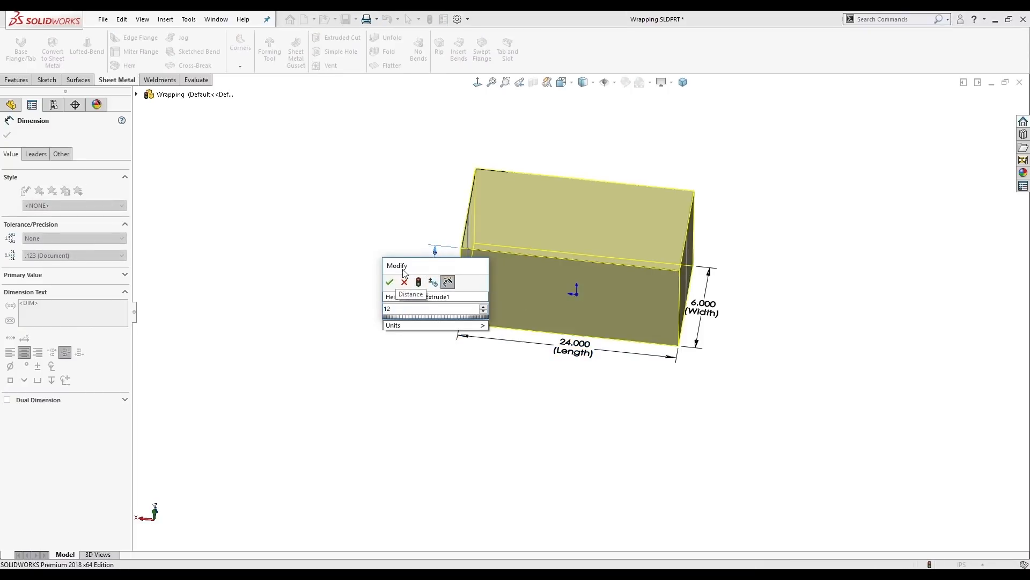
click(388, 281)
text(8)
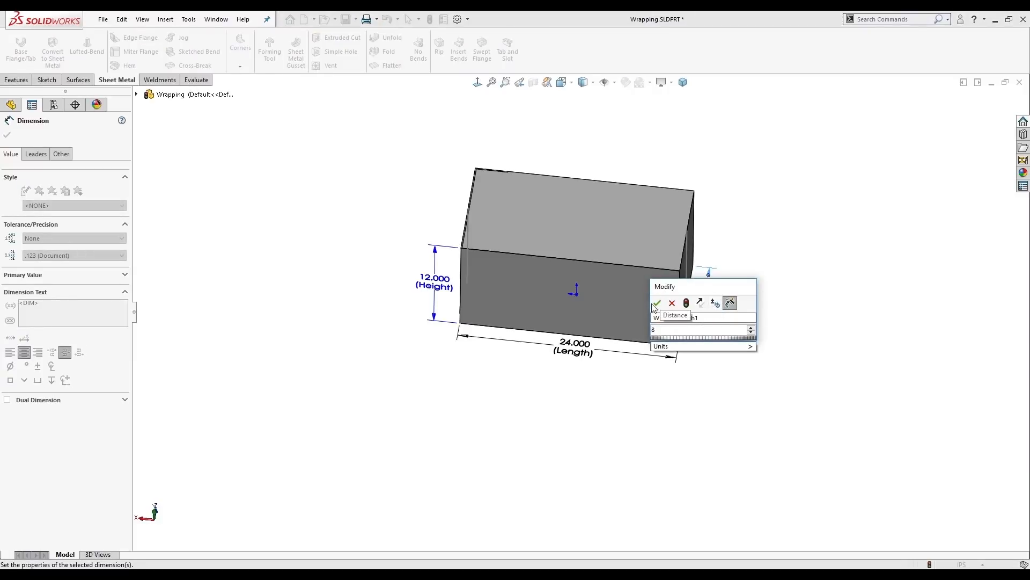
click(657, 302)
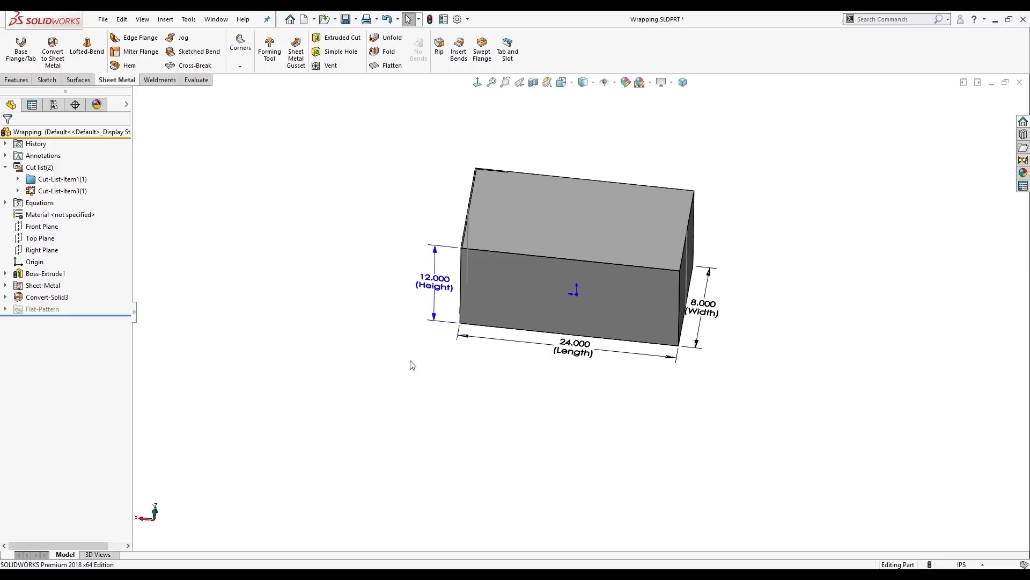
scroll(down, 3)
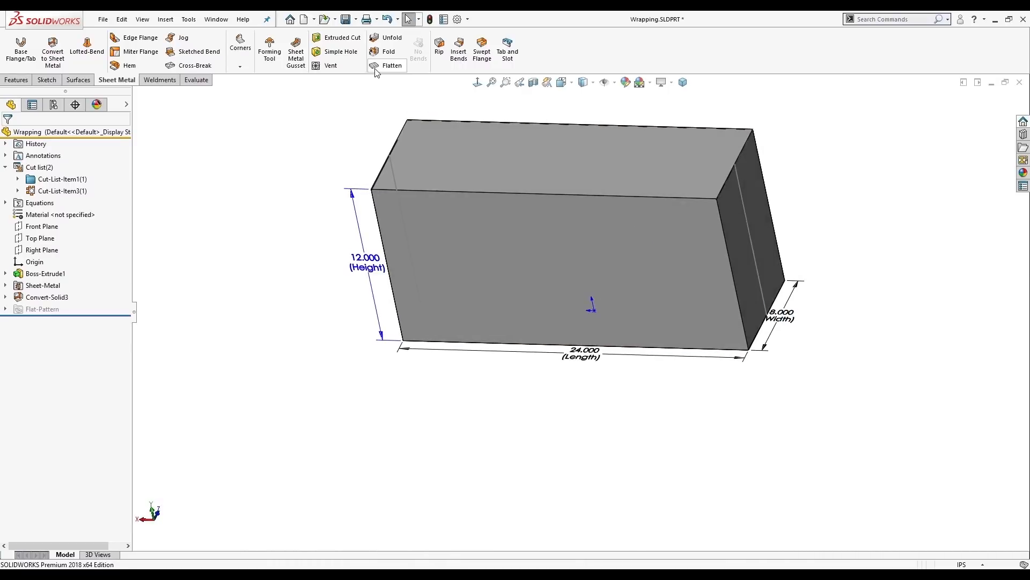
Flatten the resized box and show Cut-List-Item3 properties with the 39.853 by 31.906 bounding box
click(392, 66)
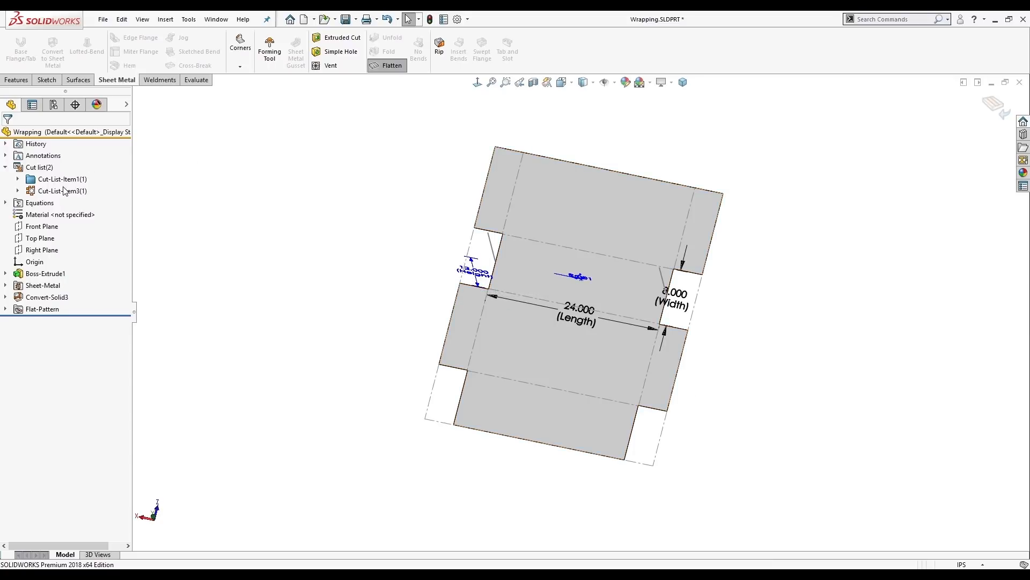
double_click(63, 191)
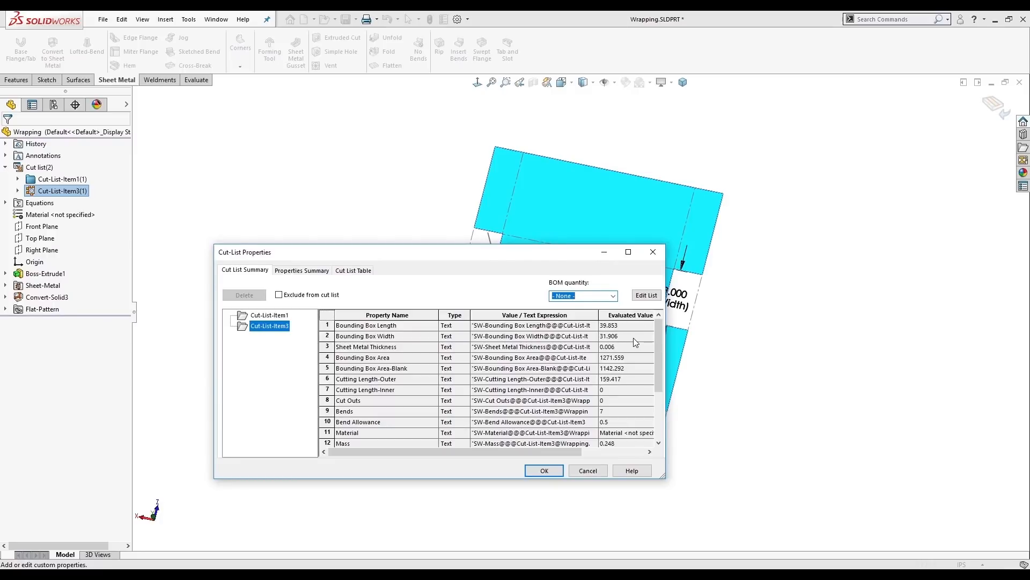
Dismiss the Cut-List Properties dialog with OK, leaving the flat pattern displayed
click(543, 470)
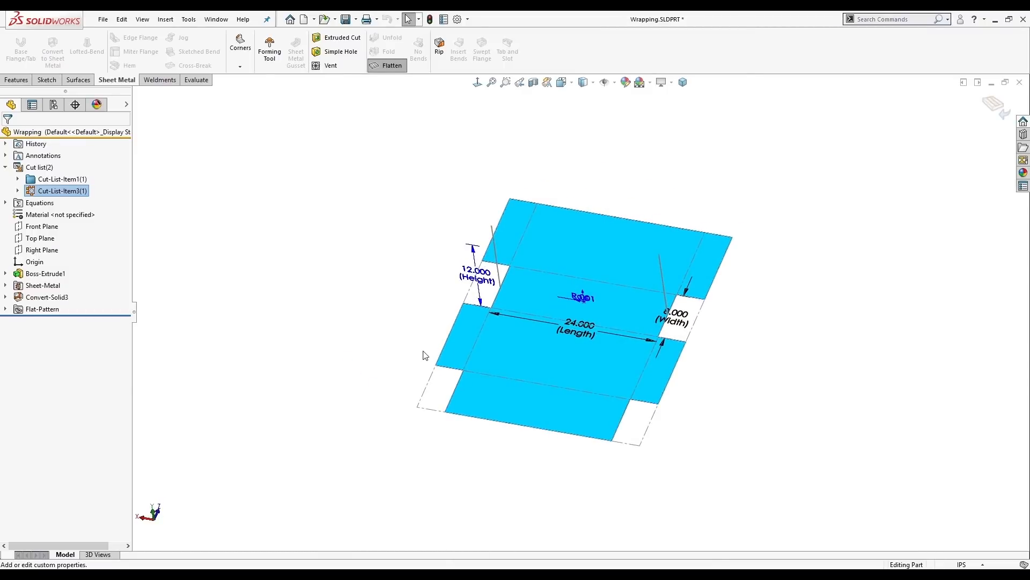
mouse_move(432, 355)
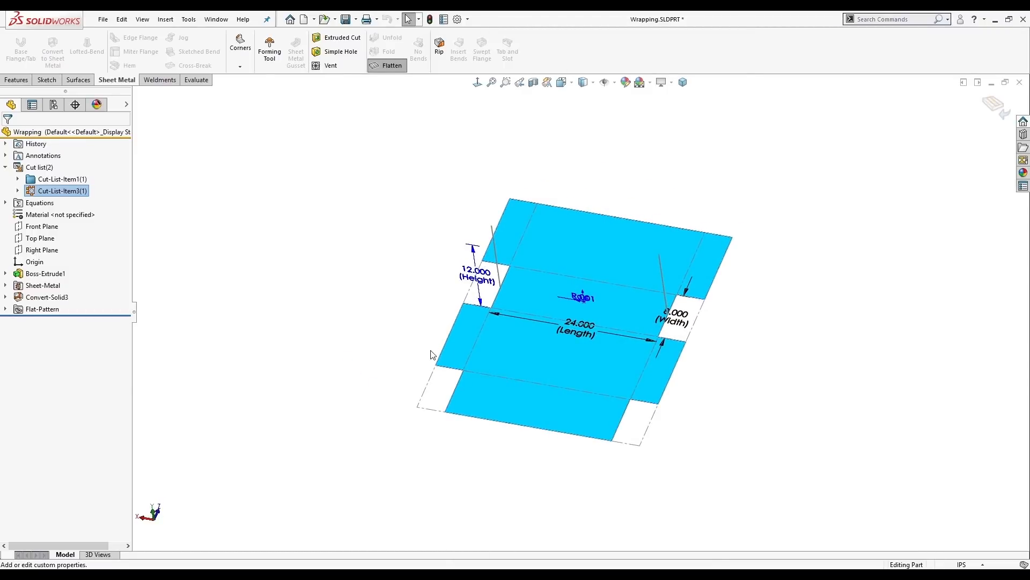